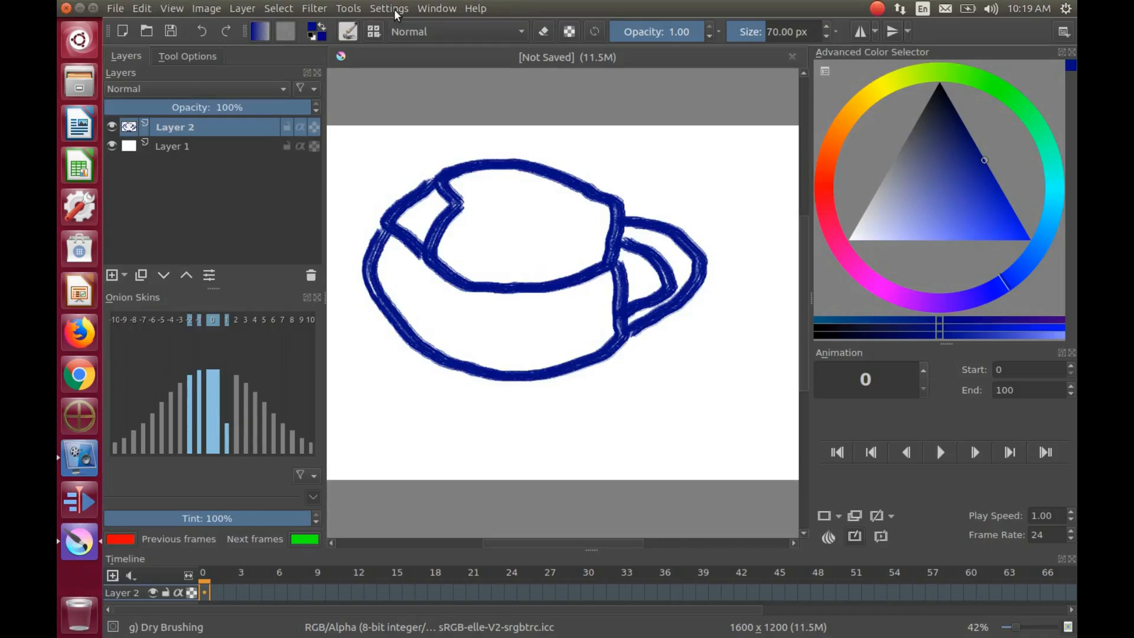
- Enable the Toolbox docker from Settings > Dockers beside the blue cup sketch
{"action": "left_click", "coordinate": [389, 8]}
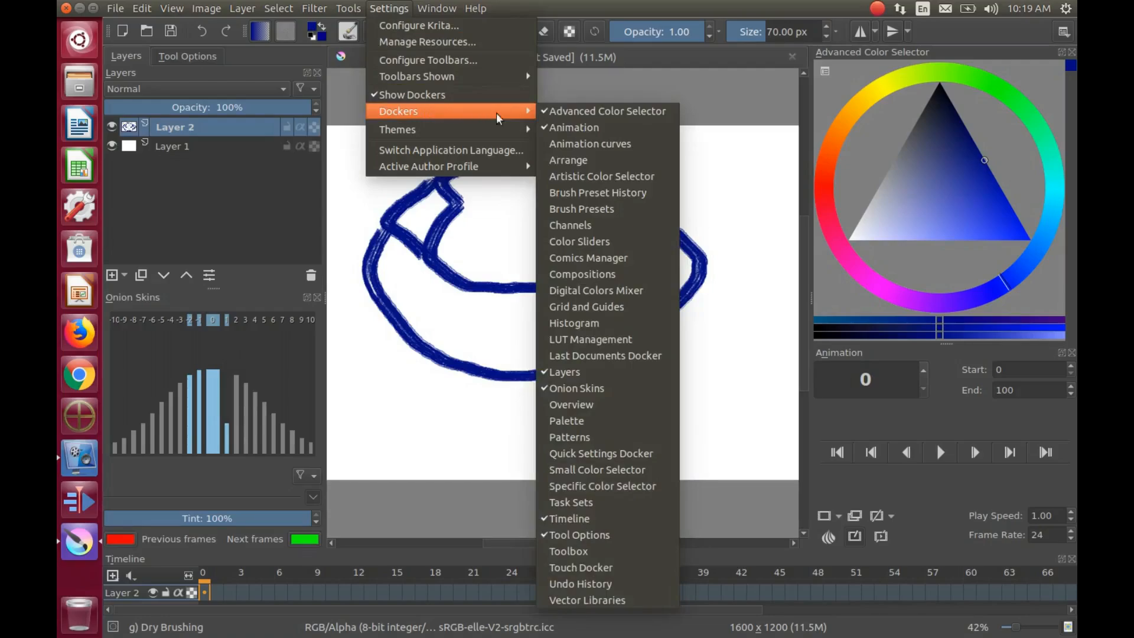
{"action": "mouse_move", "coordinate": [586, 307]}
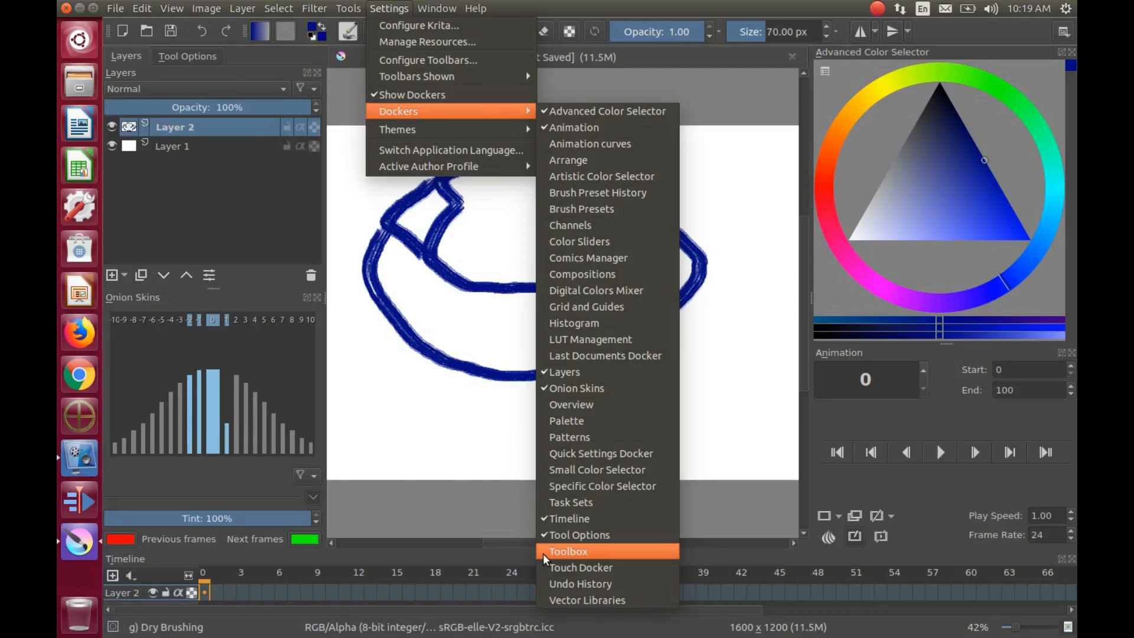
{"action": "left_click", "coordinate": [568, 551]}
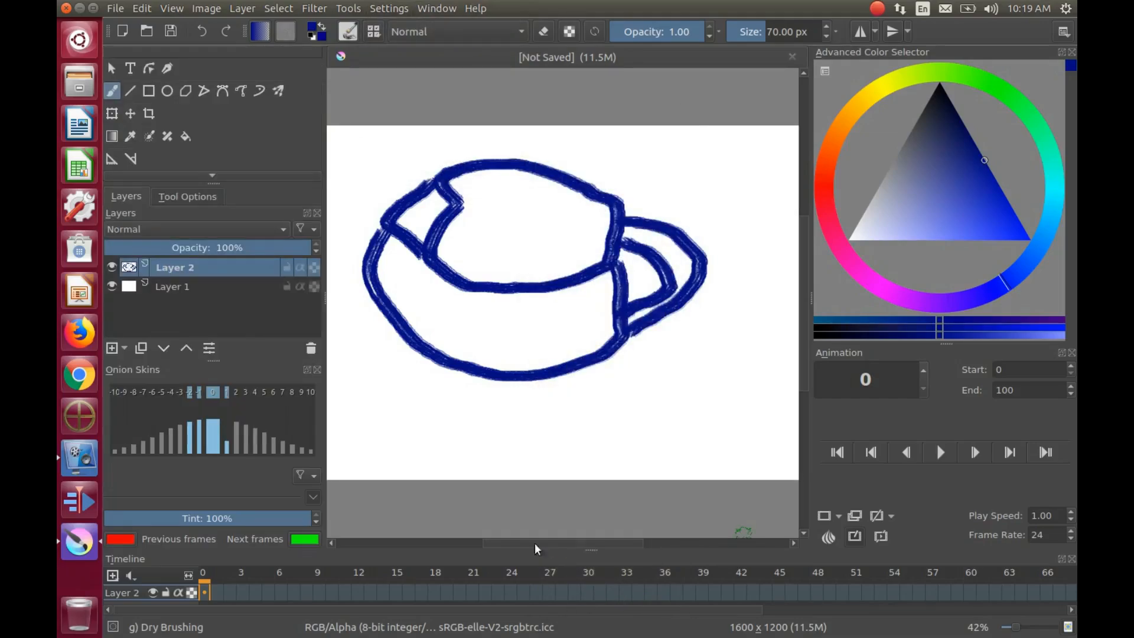
{"action": "mouse_move", "coordinate": [263, 101]}
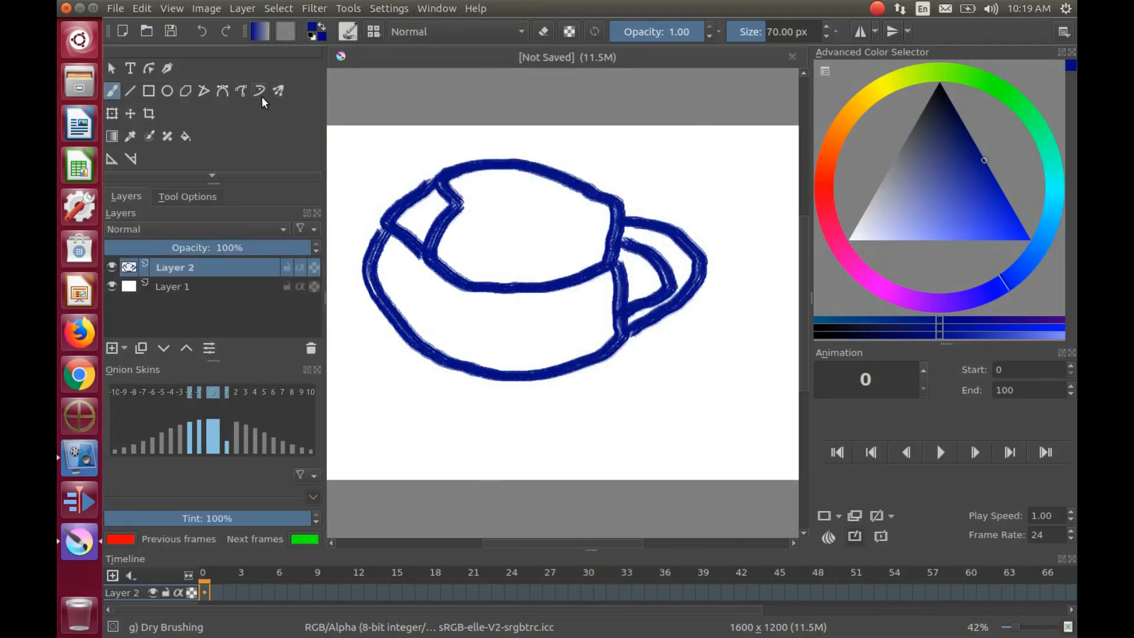